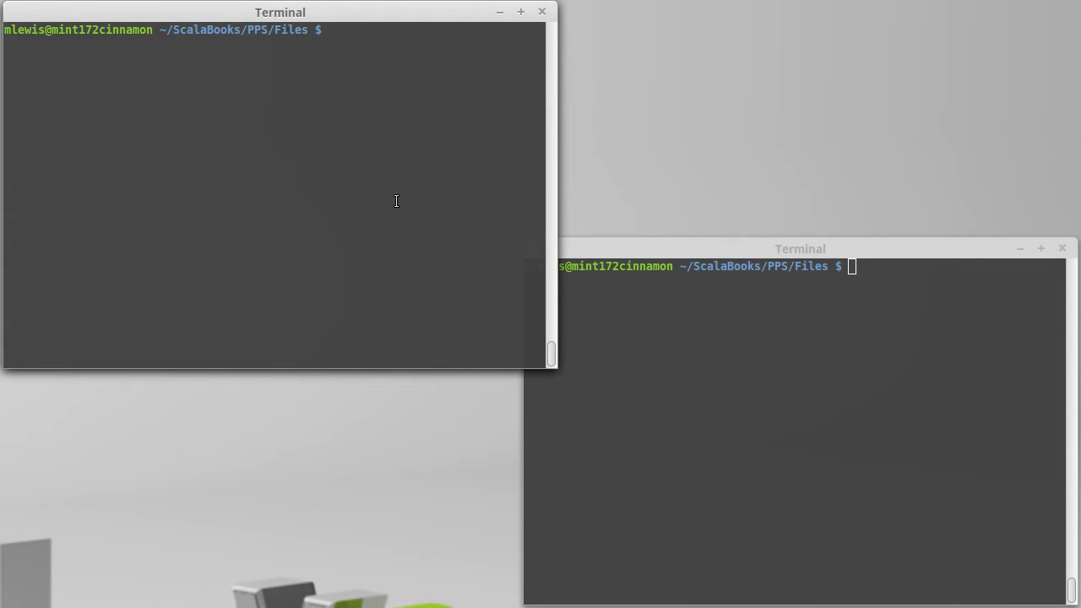
Start the Scala REPL and print "A string" with println.
text(scala)
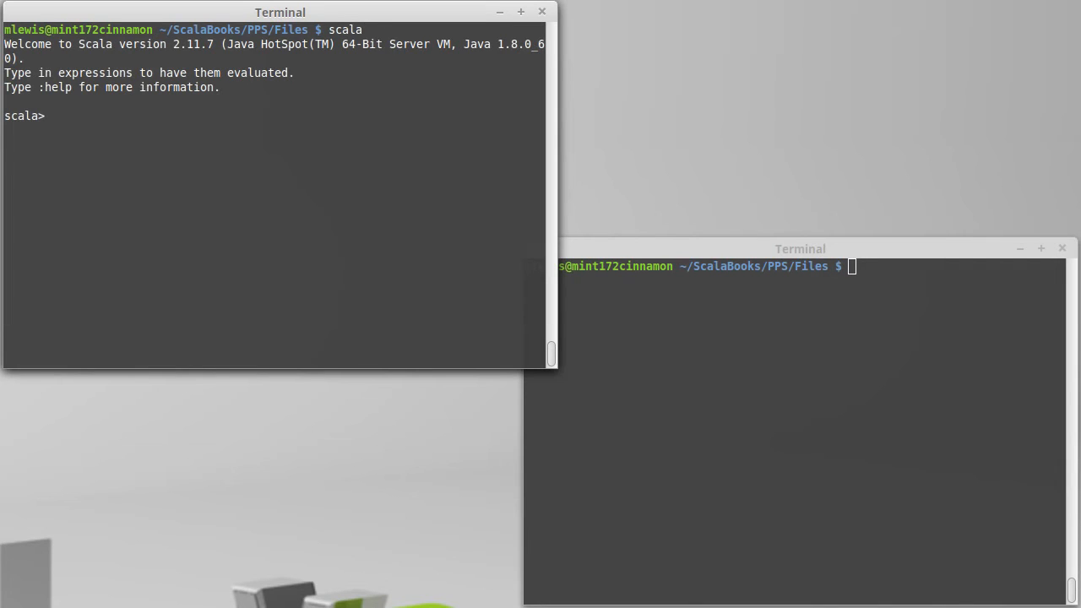
text(println)
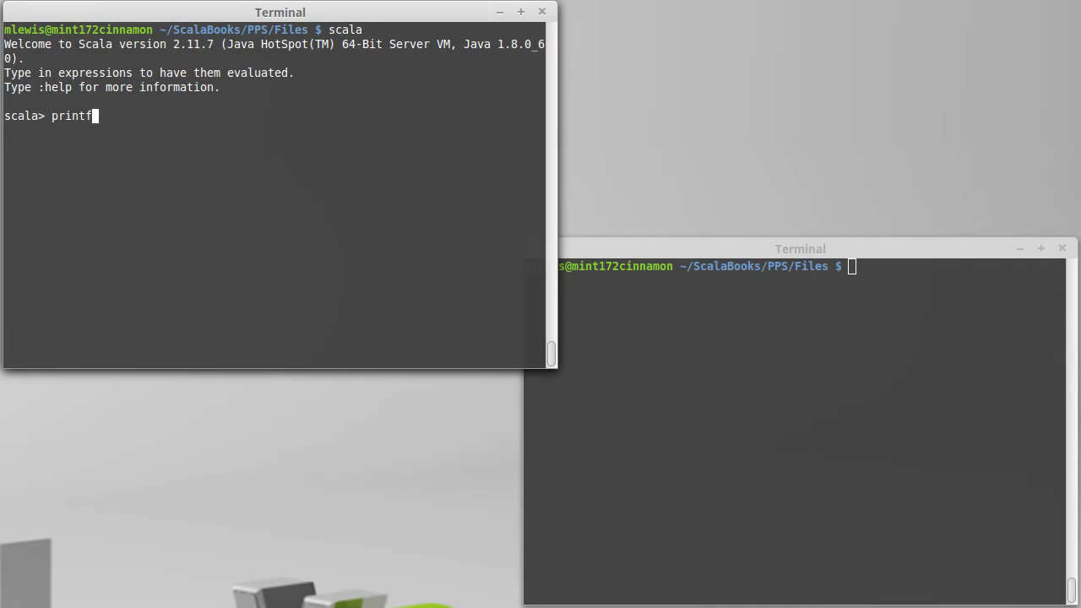
text(()
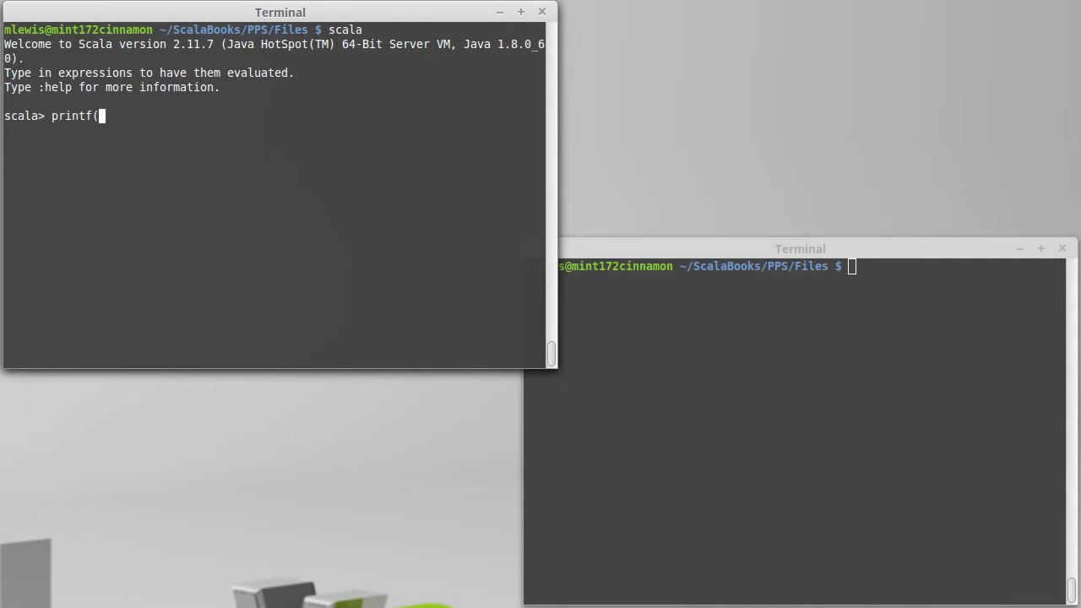
text("A)
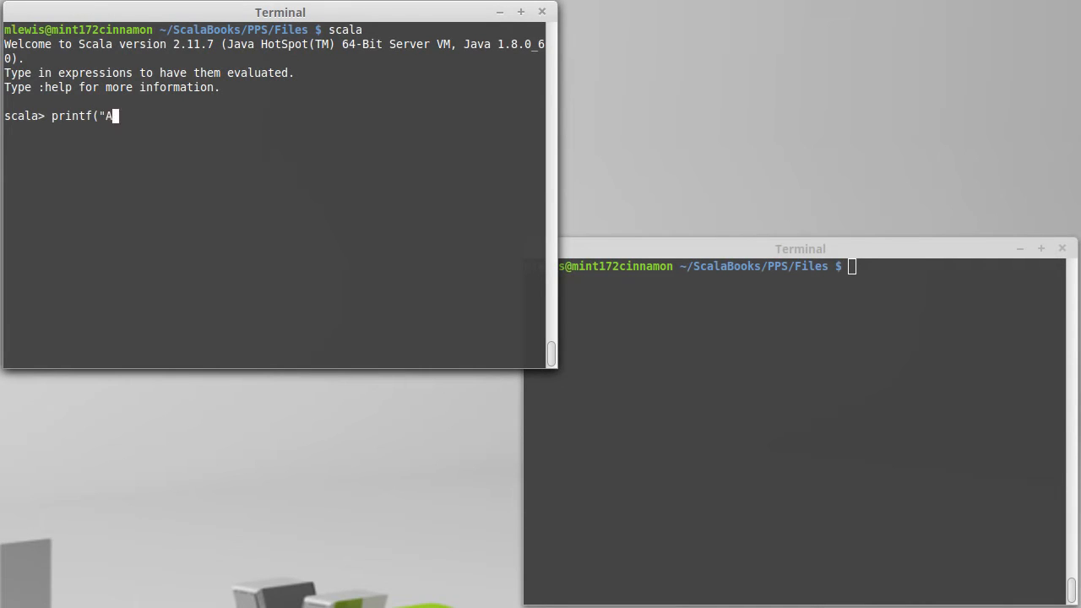
text(string"))
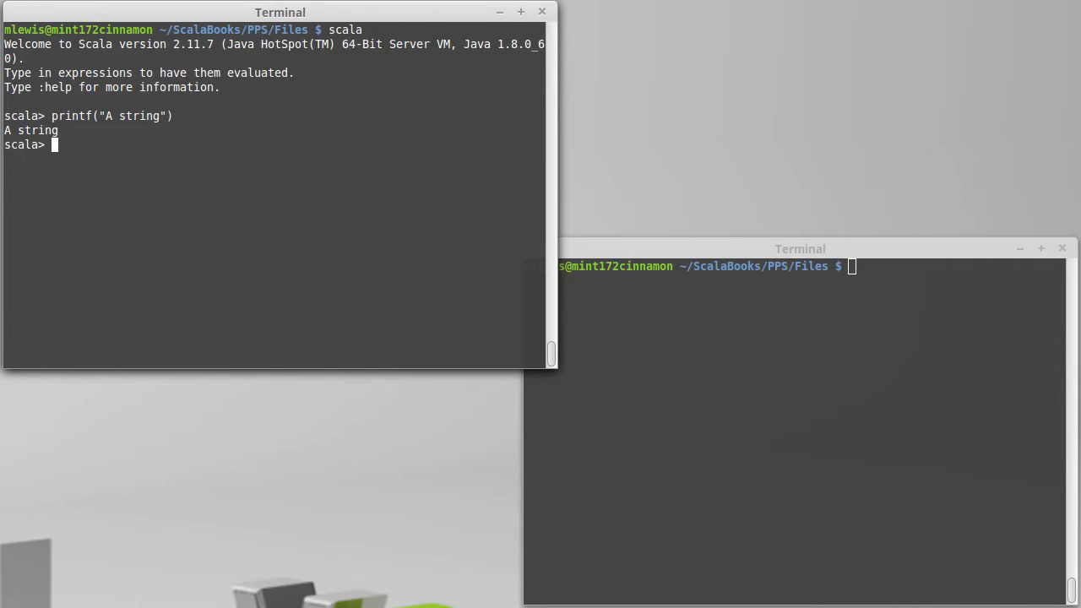
Print "A string" with printf, then with printf ending in a \n newline.
text(printf("A string"))
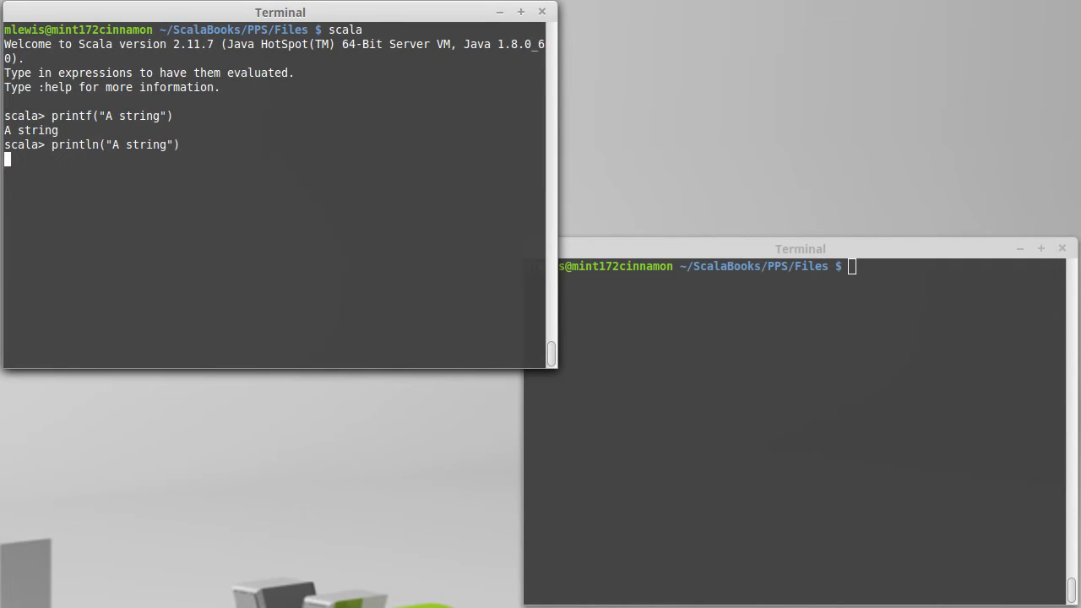
text(printf("A string"))
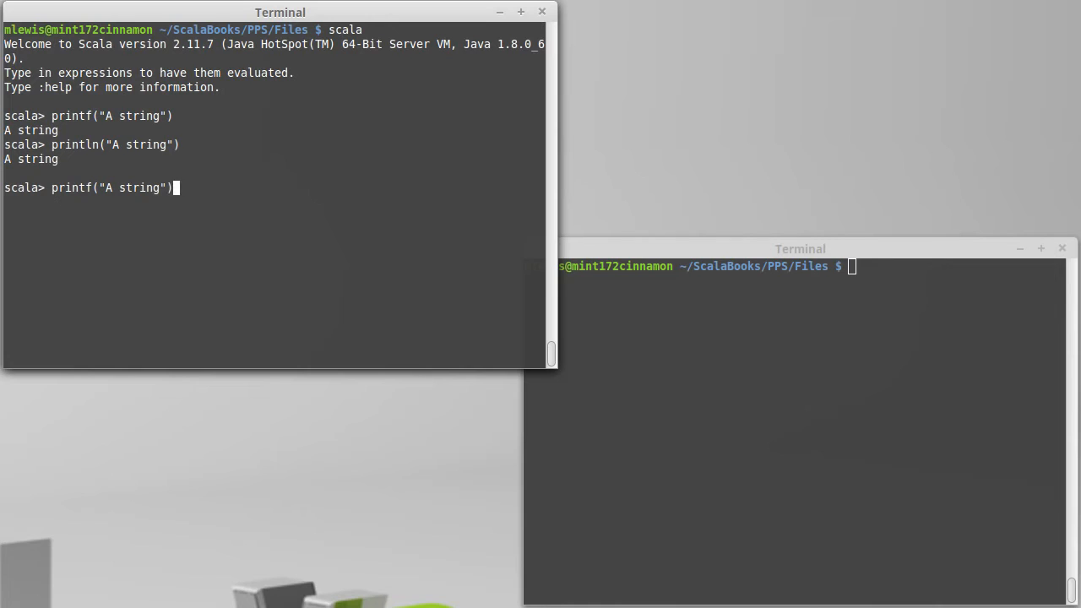
text(\n)
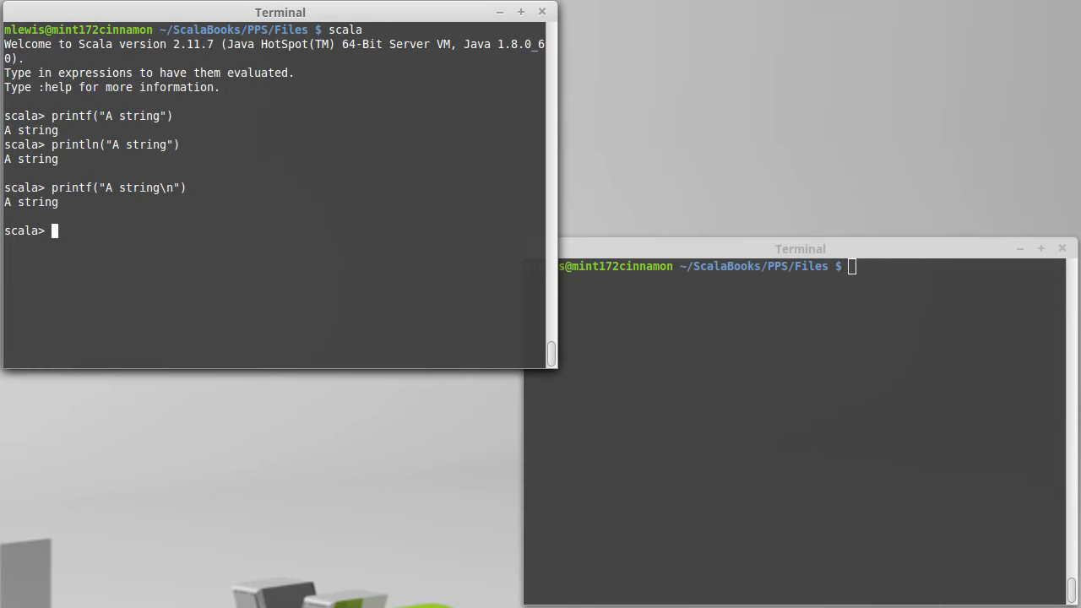
text(printf("A string\n"))
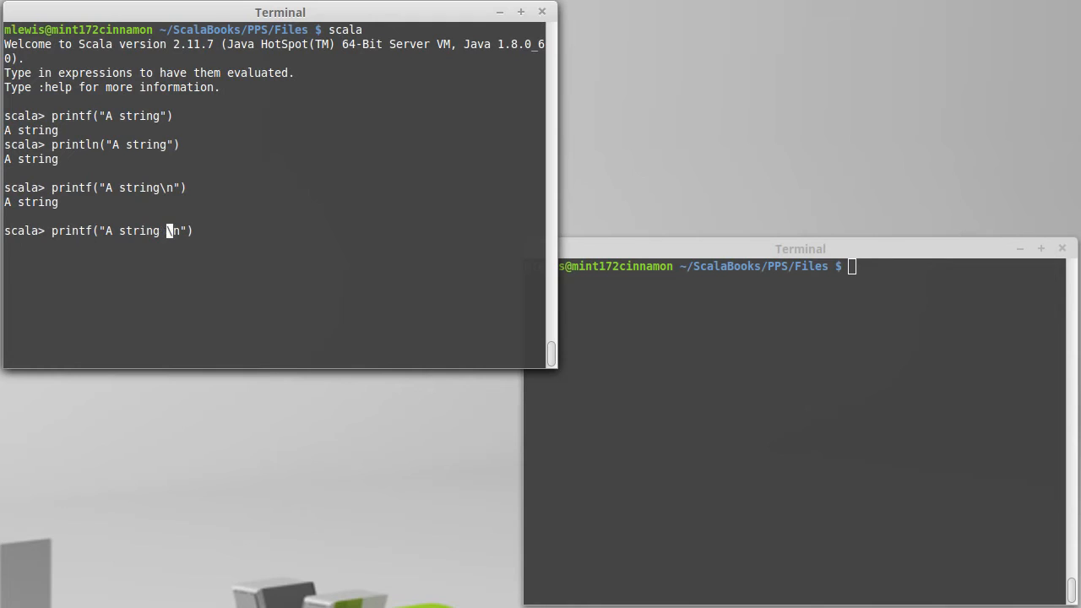
Print "A string" with 42 using %d, then padded to width five with %5d.
text(%)
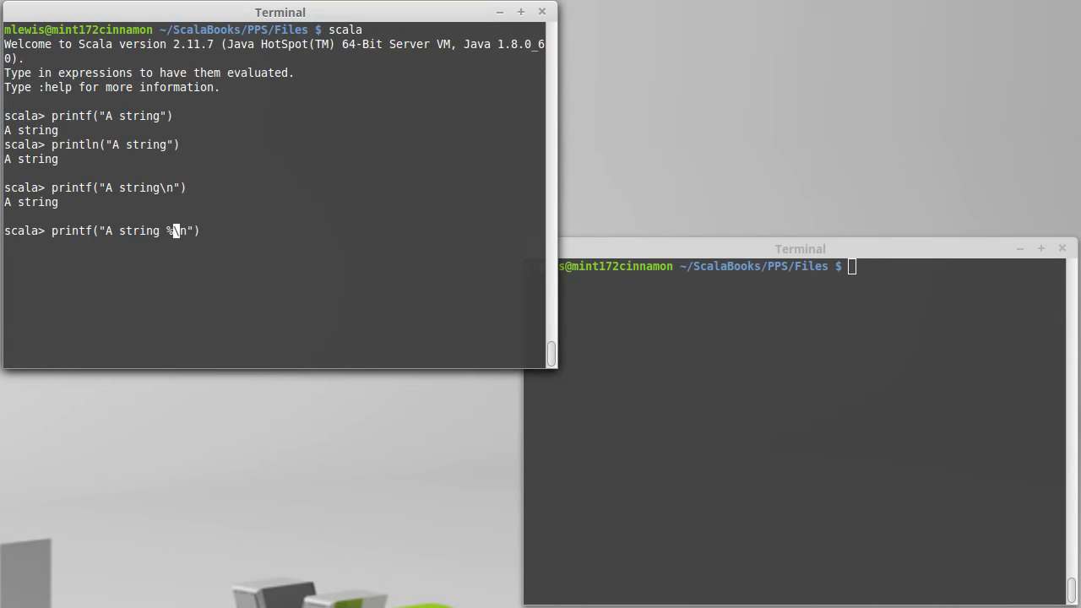
text(d)
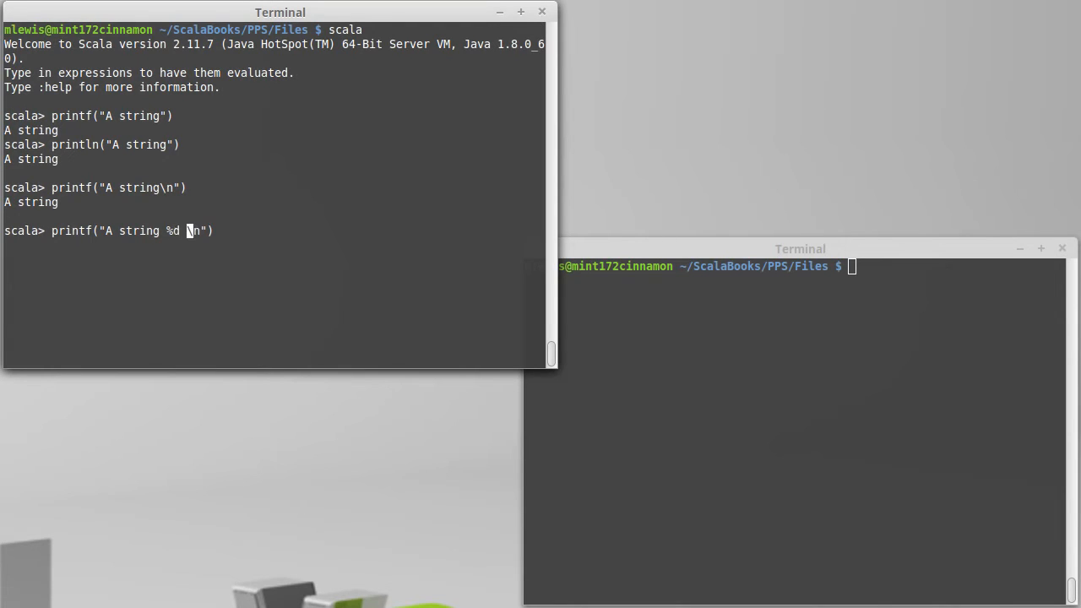
text(\n)
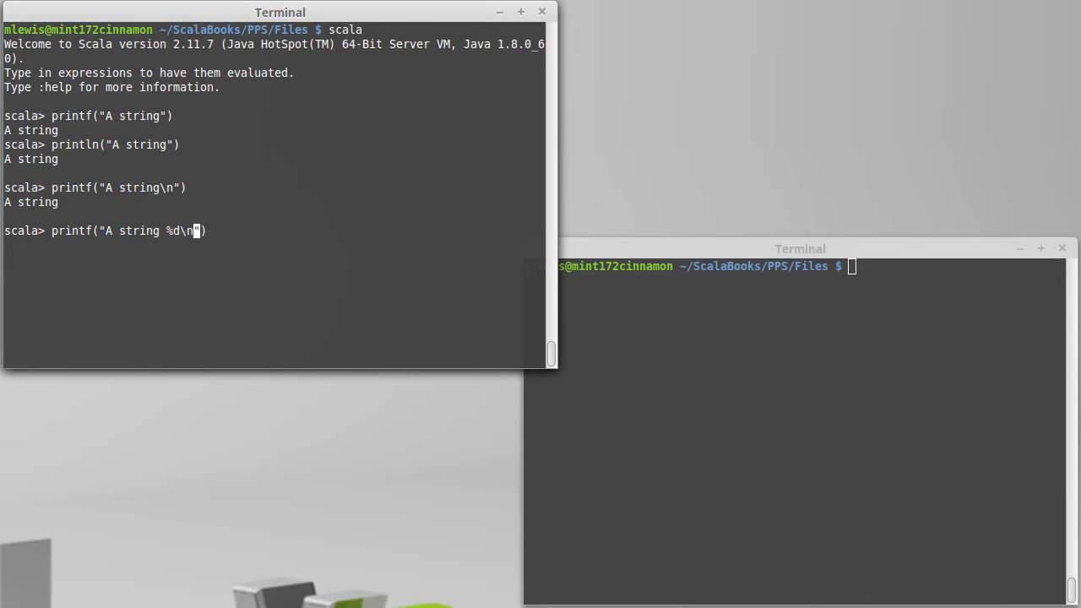
text("))
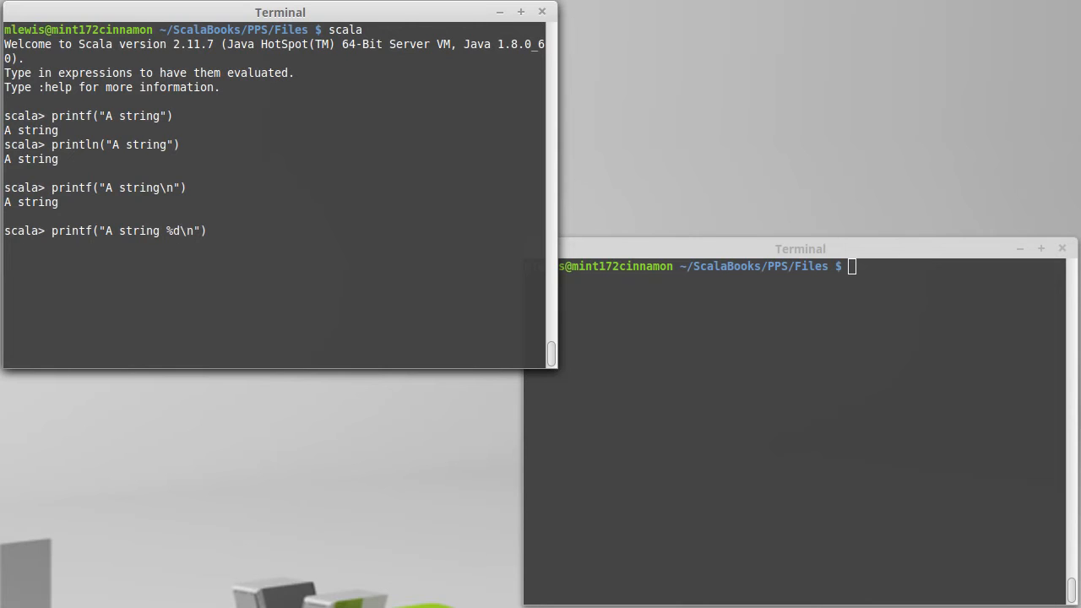
text(,)
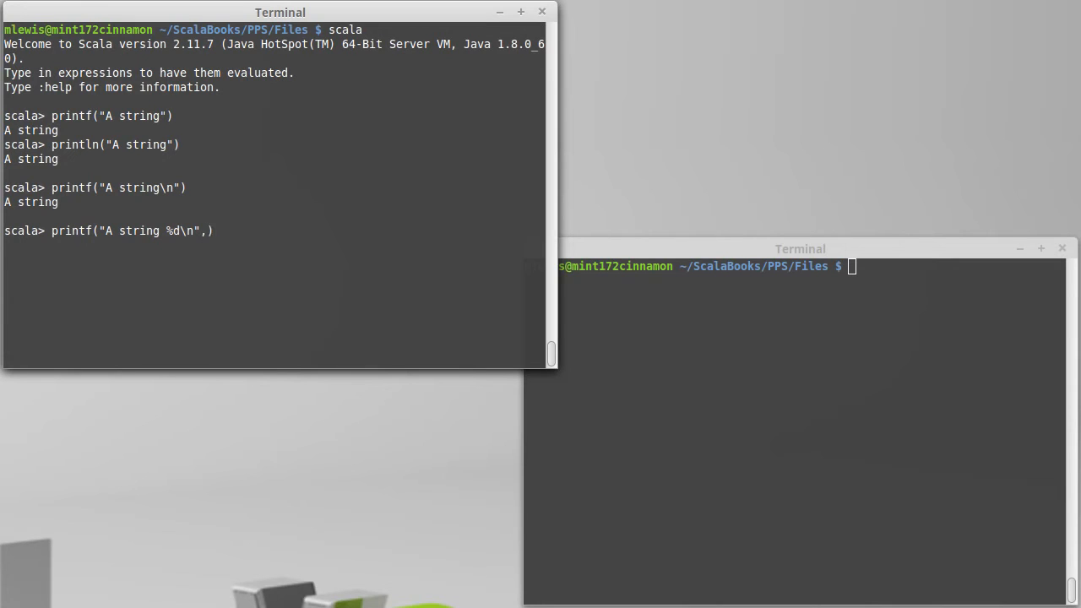
text(42)
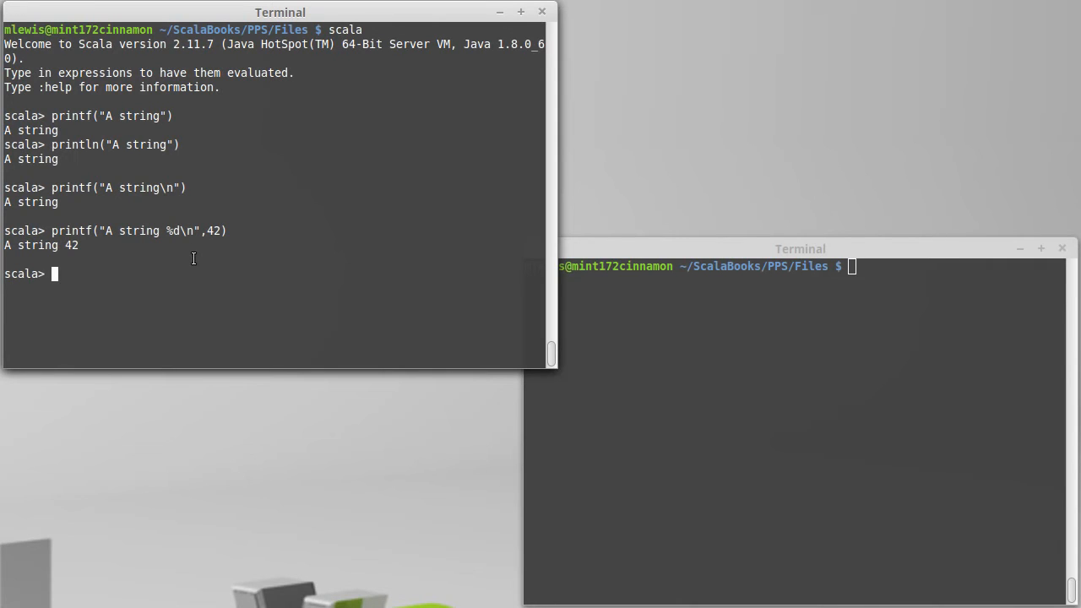
text(printf("A string %d\n",42))
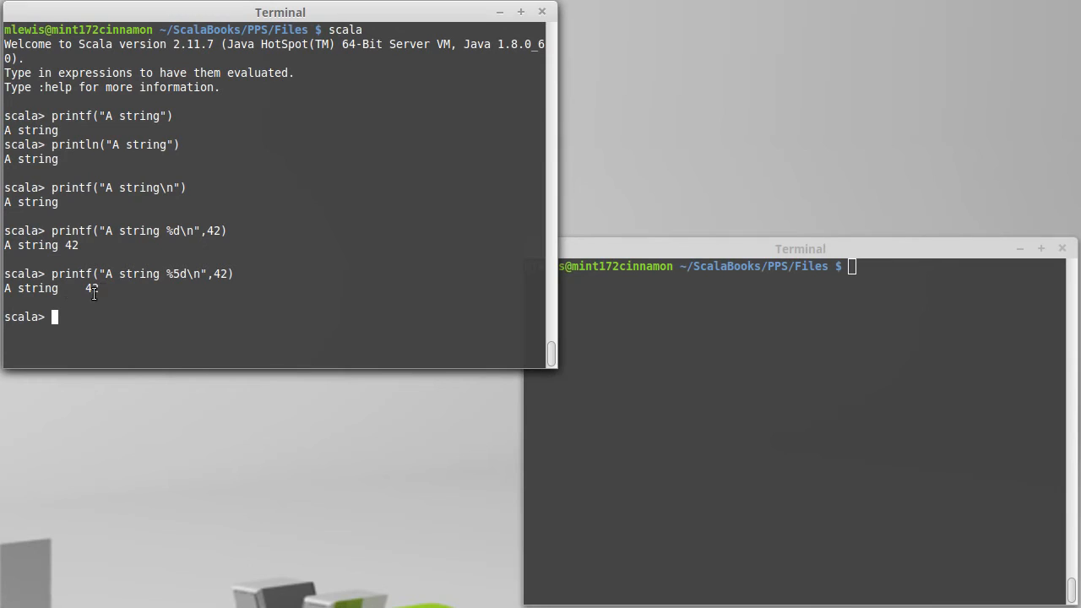
mouse_move(178, 296)
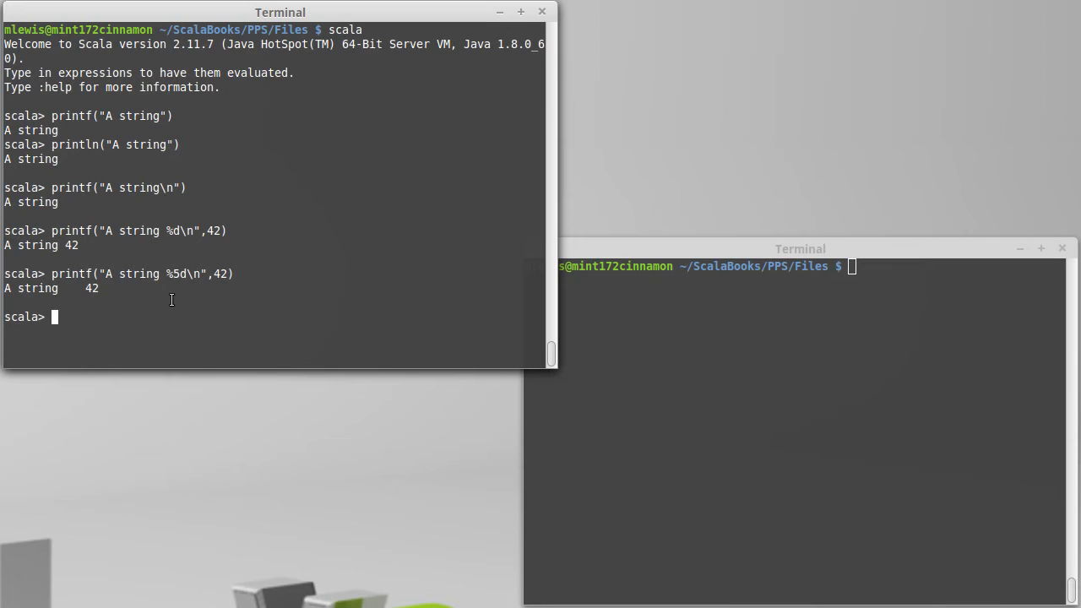
Print 4.2 using printf with %f, %5f, then %5.2f giving 4.20.
text(printf("A string %5d\n",42))
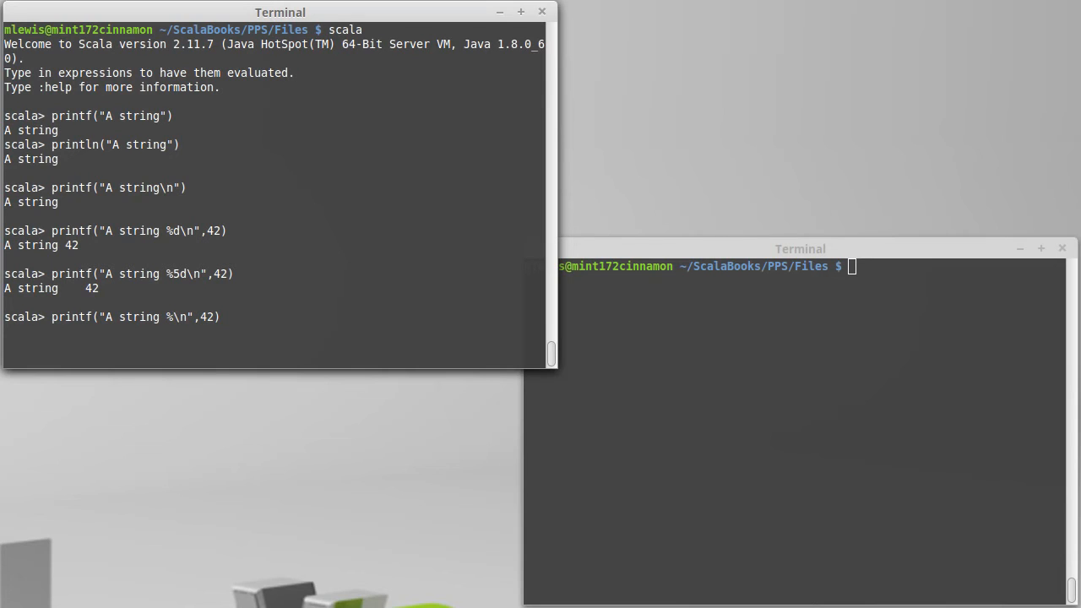
text(f)
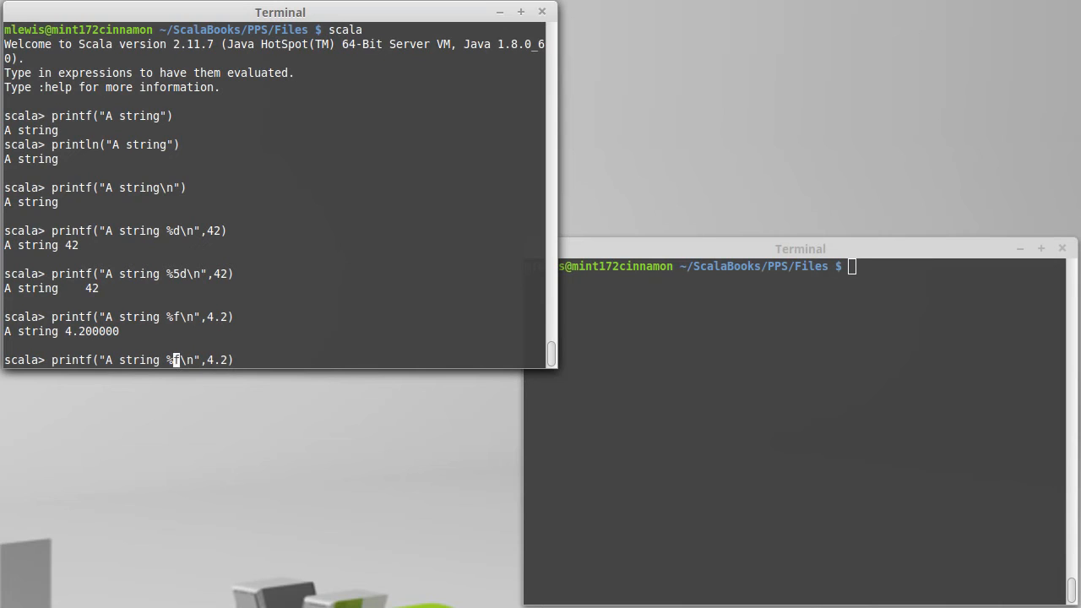
text(5)
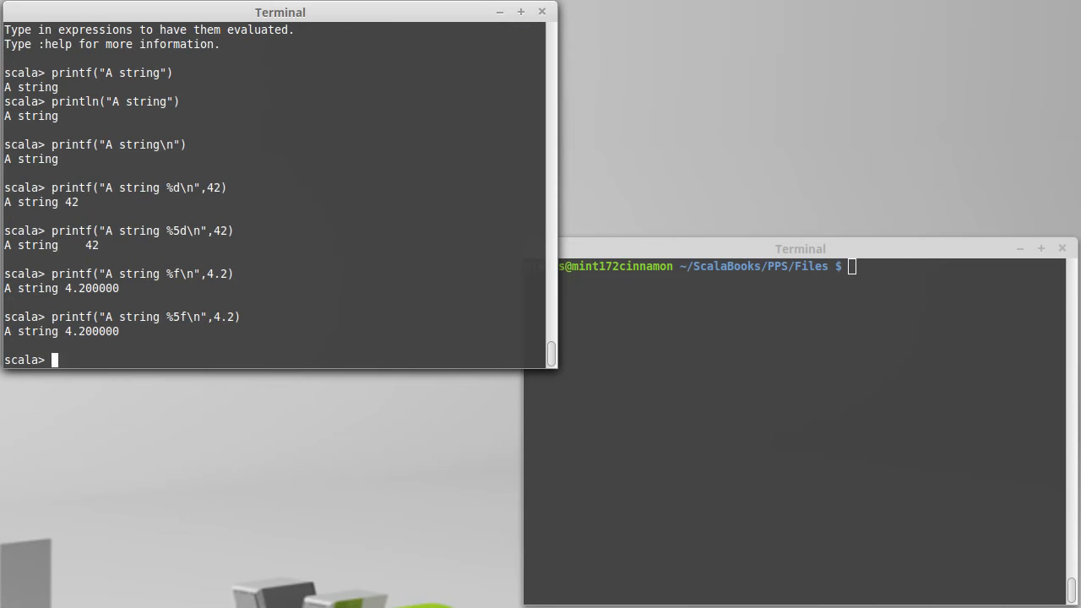
text(printf("A string %5f\n",4.2))
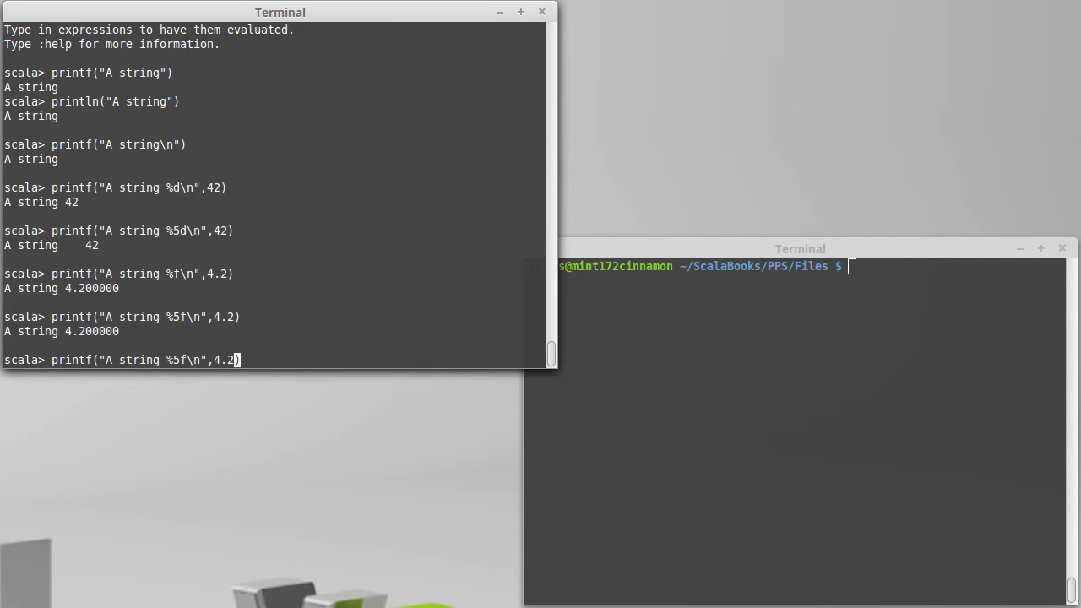
text(.2)
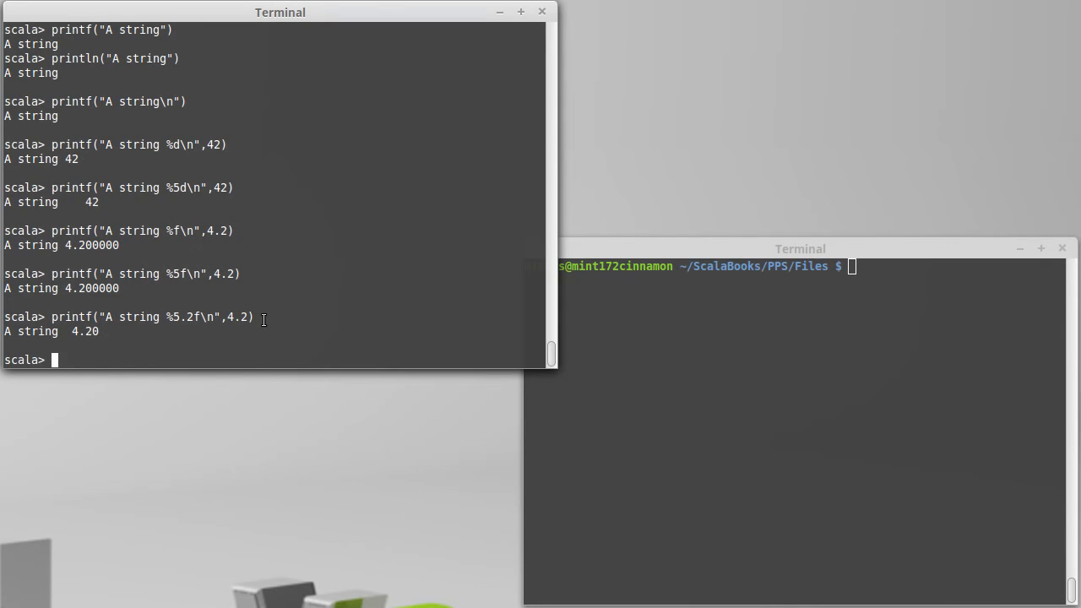
Print 4.2e10 with %5.2f, %5.2e and %g, giving 42000000000.00 and 4.20e+10.
text(printf("A string %5.2f\n",4.2))
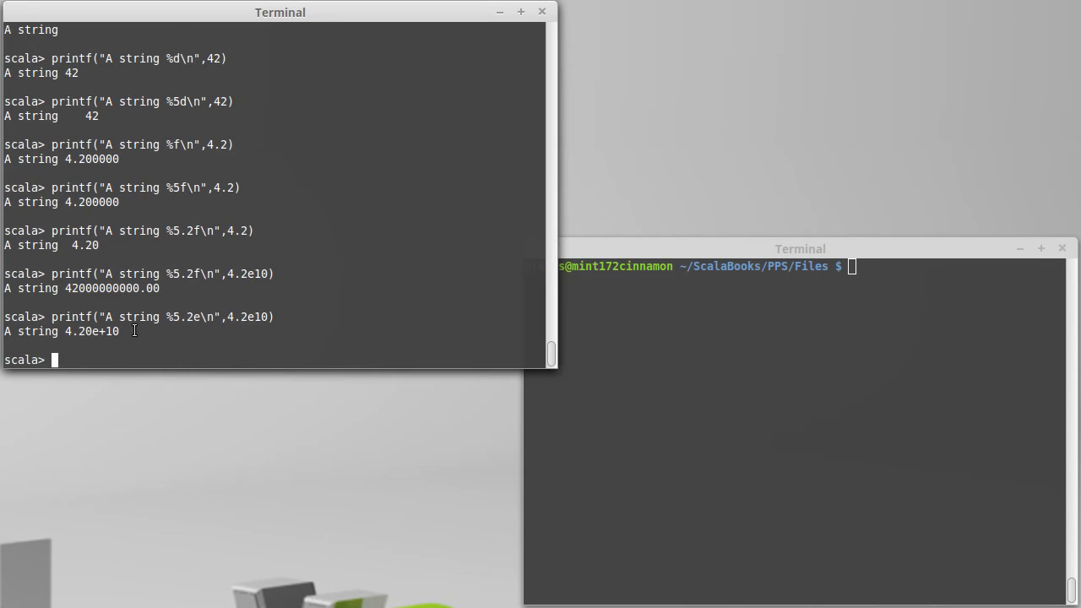
mouse_move(184, 316)
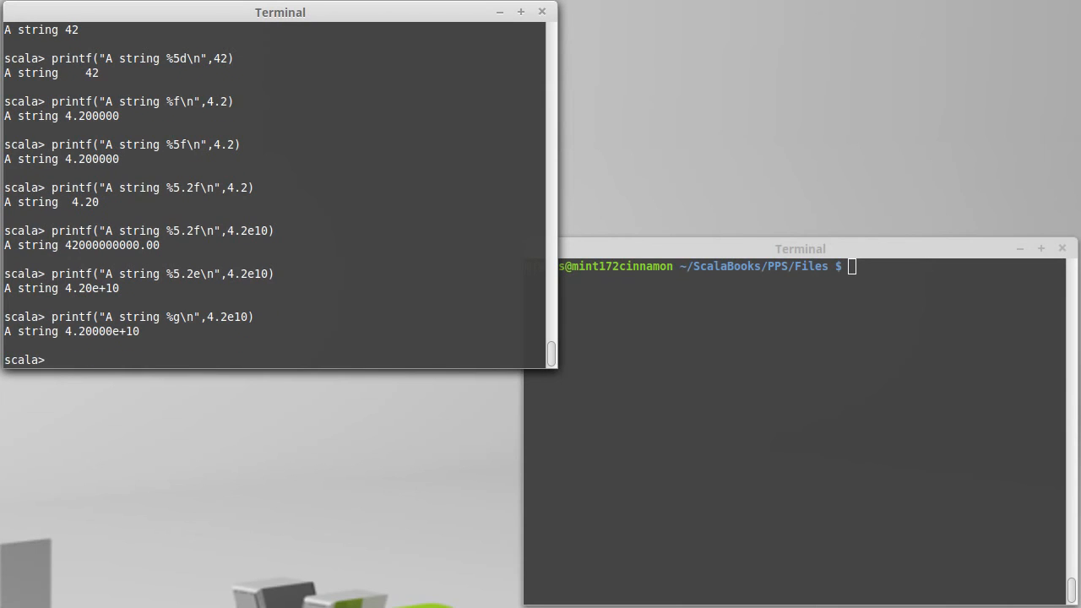
Change the %g printf argument from 4.2e10 to 4.2, producing 4.20000.
text(printf("A string %g\n",4.2e10))
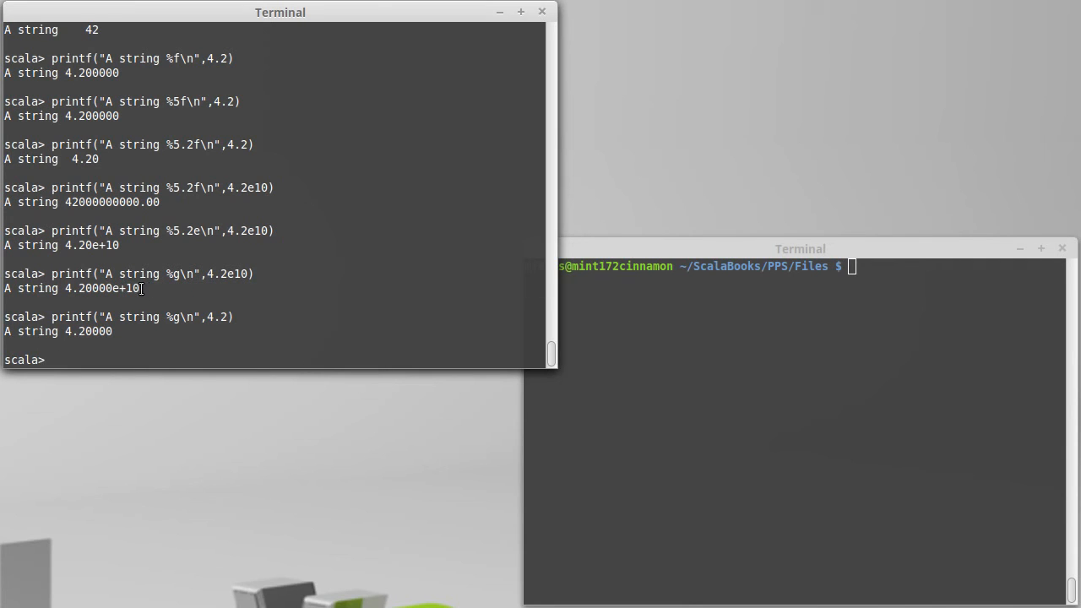
double_click(218, 317)
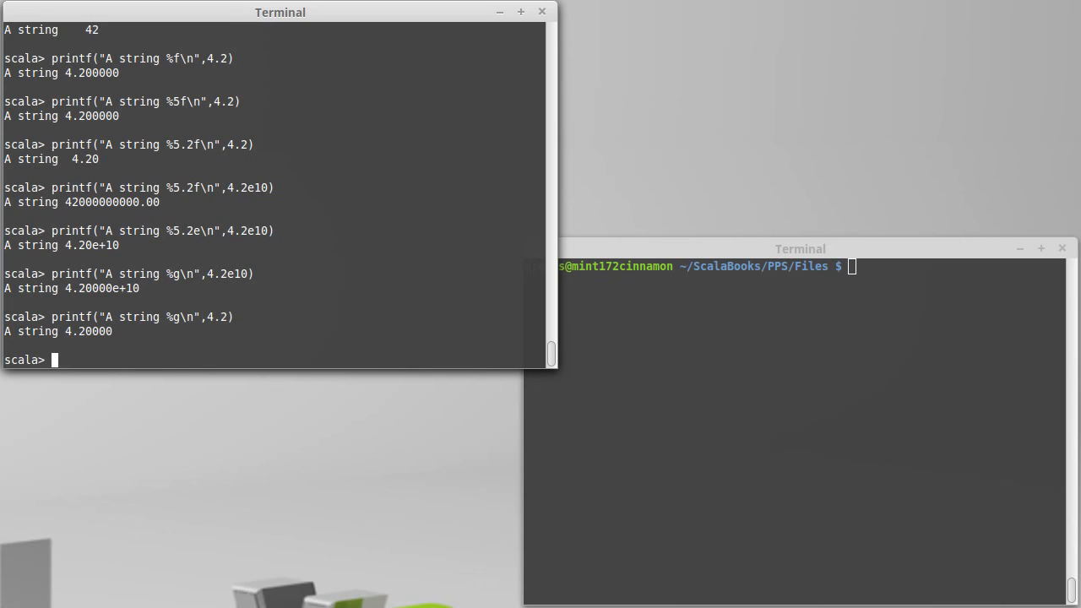
text(printf("A string %g\n",4))
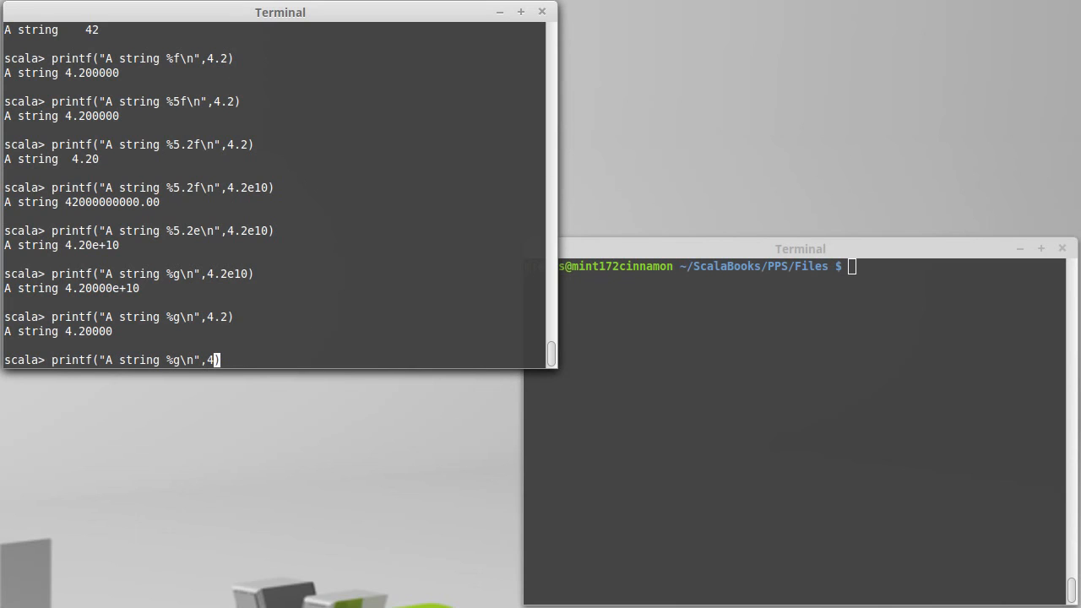
text(5)
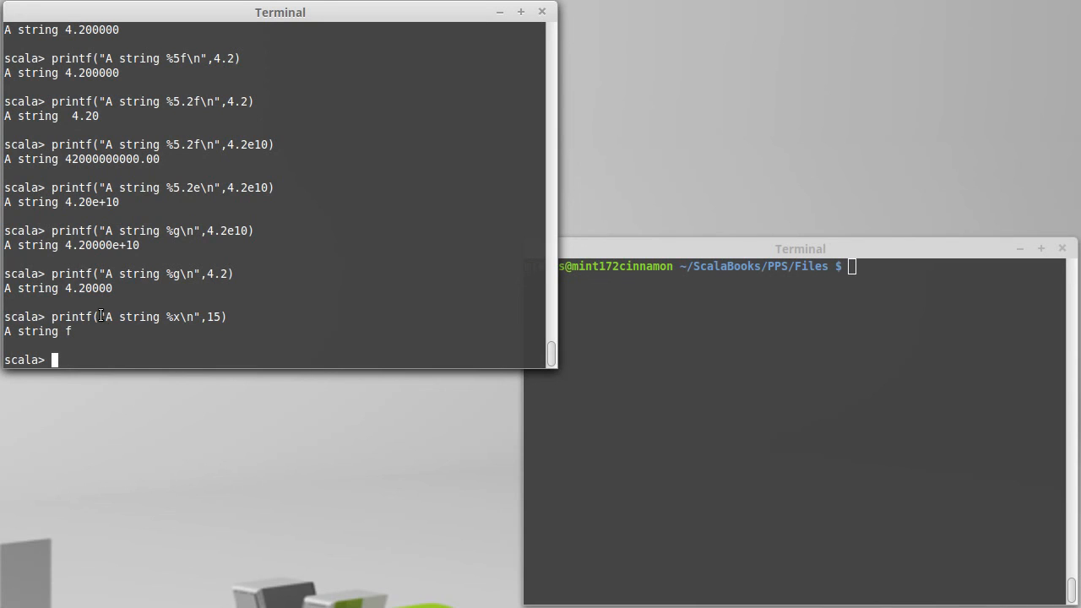
Format 15 with "A string %x\n".format(15), then "%x %d" with (15,15) giving "f 15".
double_click(150, 316)
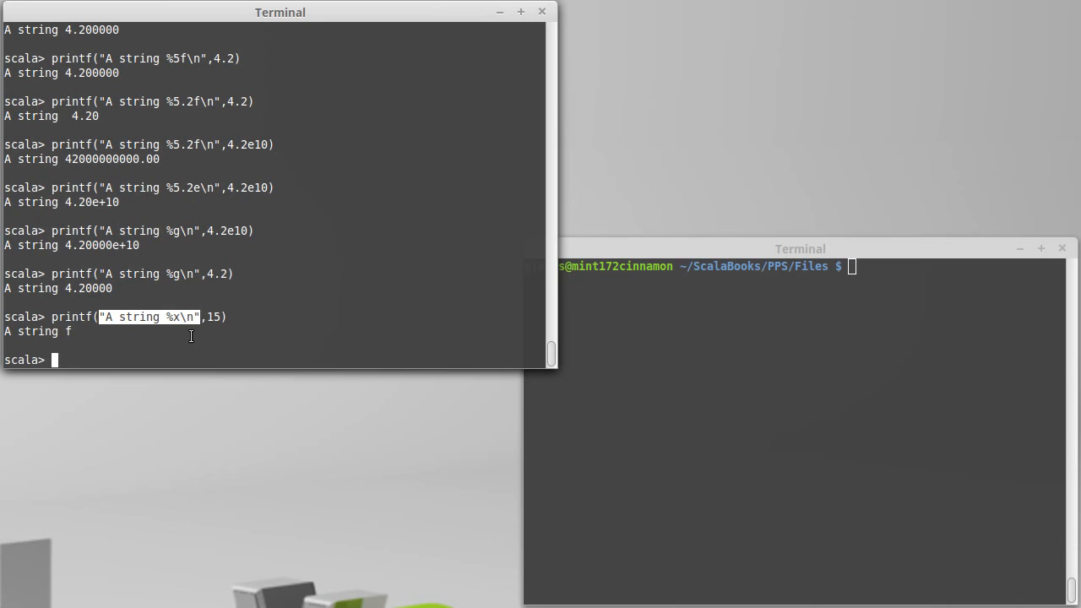
text("A string %x\n".format()
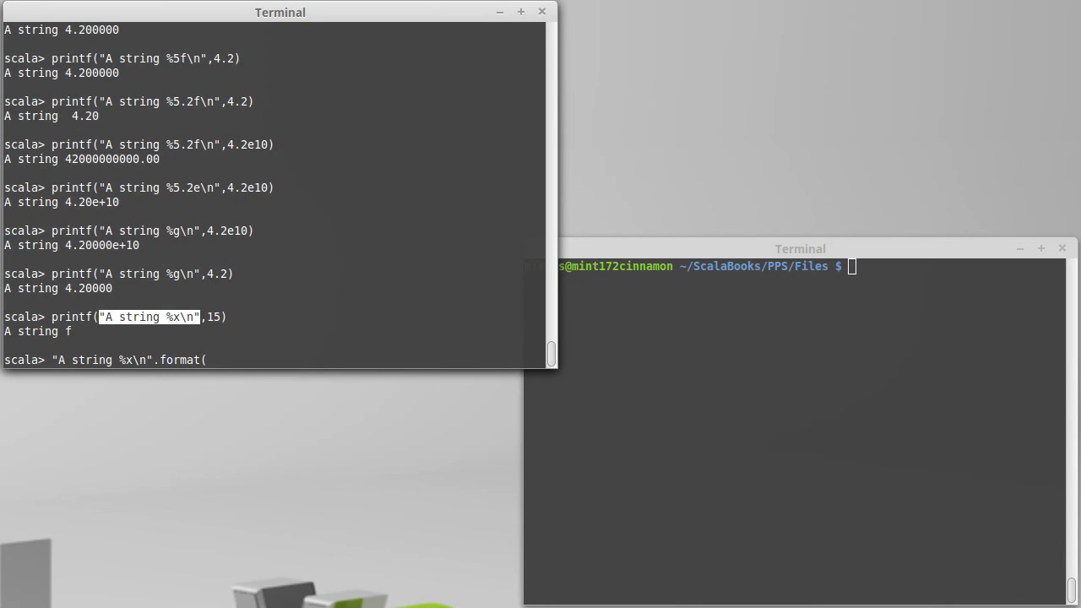
text(15))
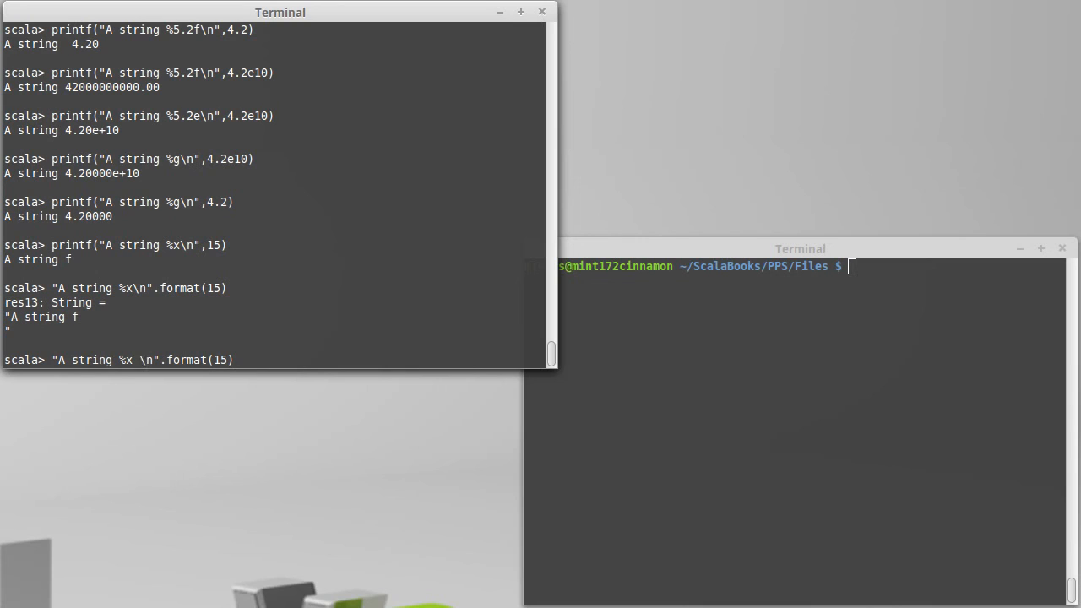
text(%d)
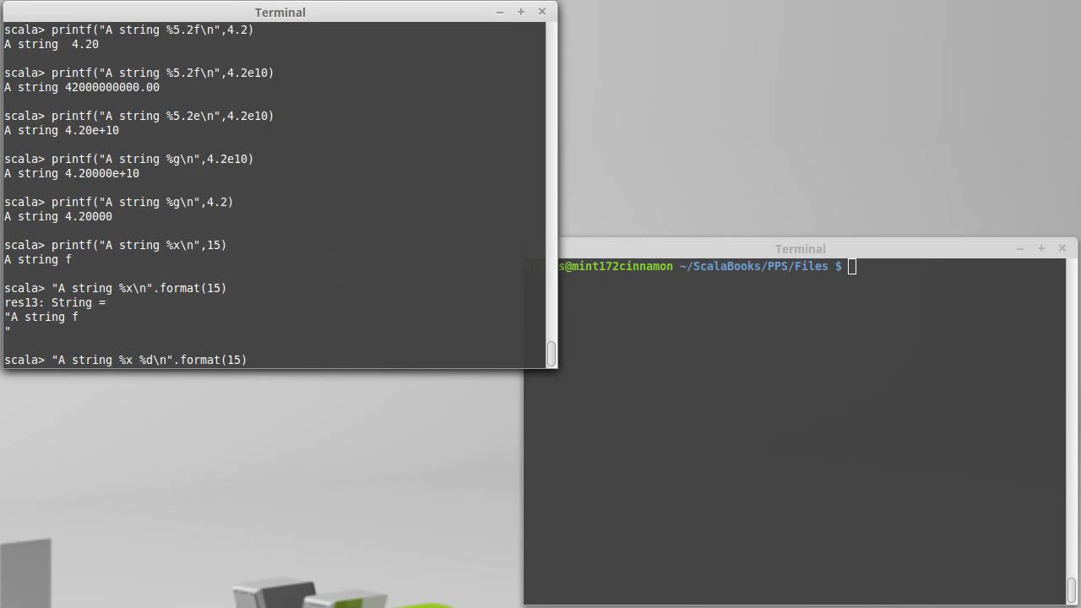
text(,15)
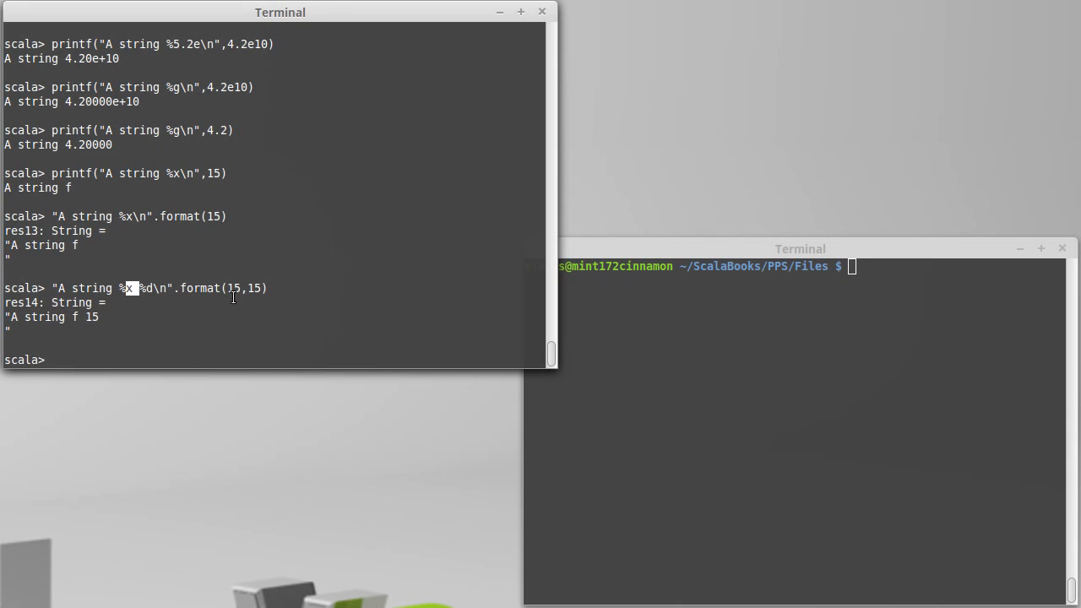
mouse_move(139, 326)
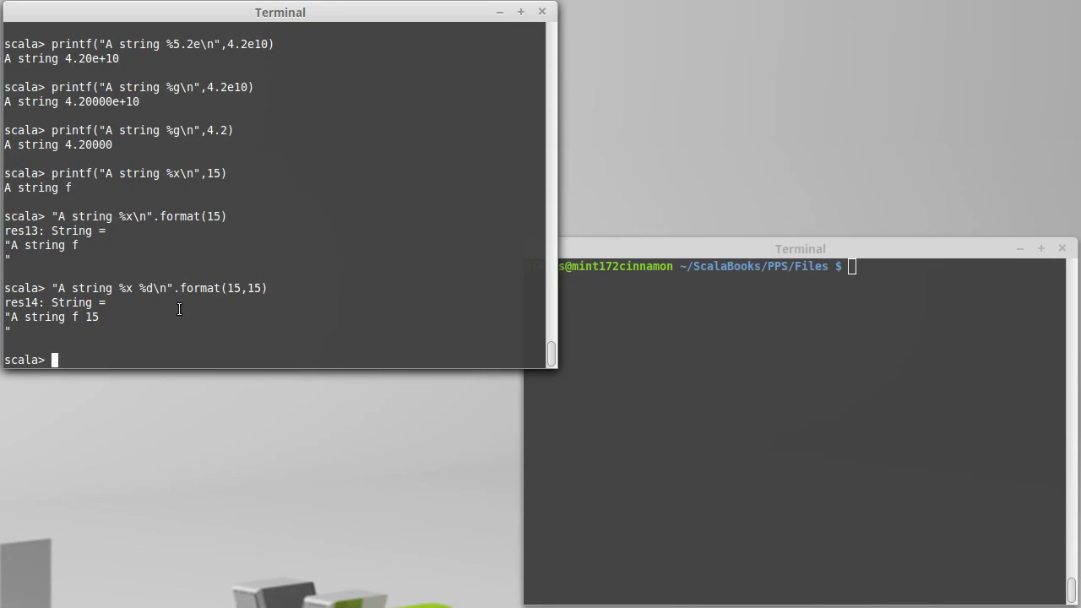
mouse_move(163, 303)
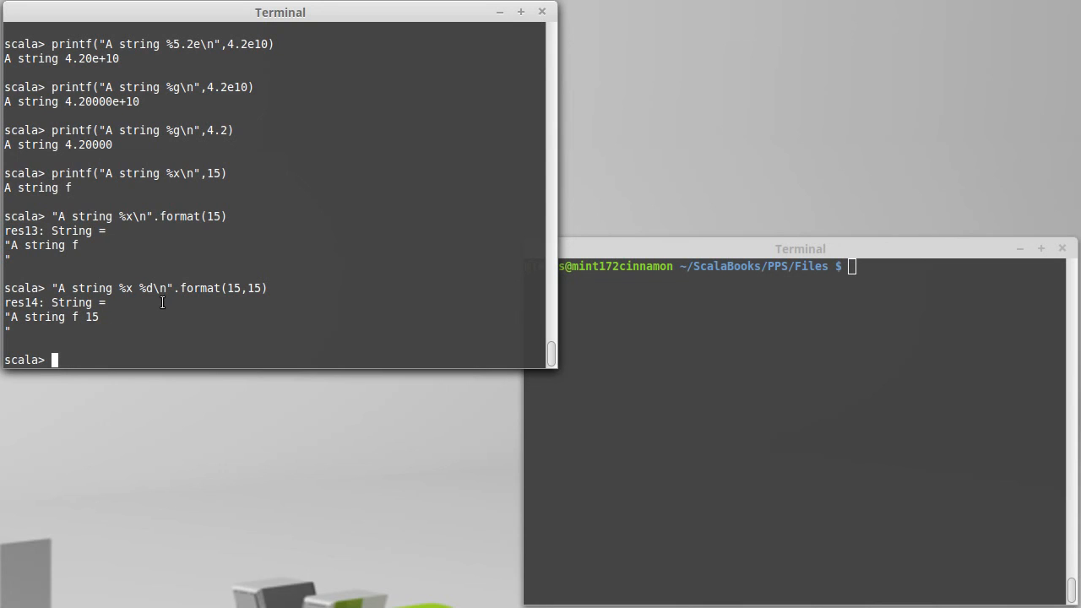